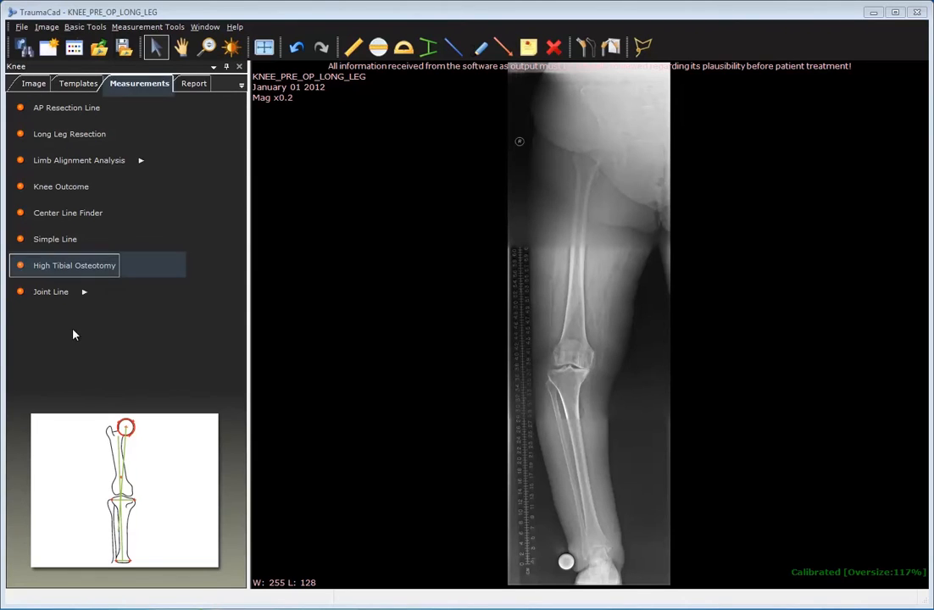
Step: Place the High Tibial Osteotomy measurement and fit its circle onto the femoral head (11°)
click(74, 264)
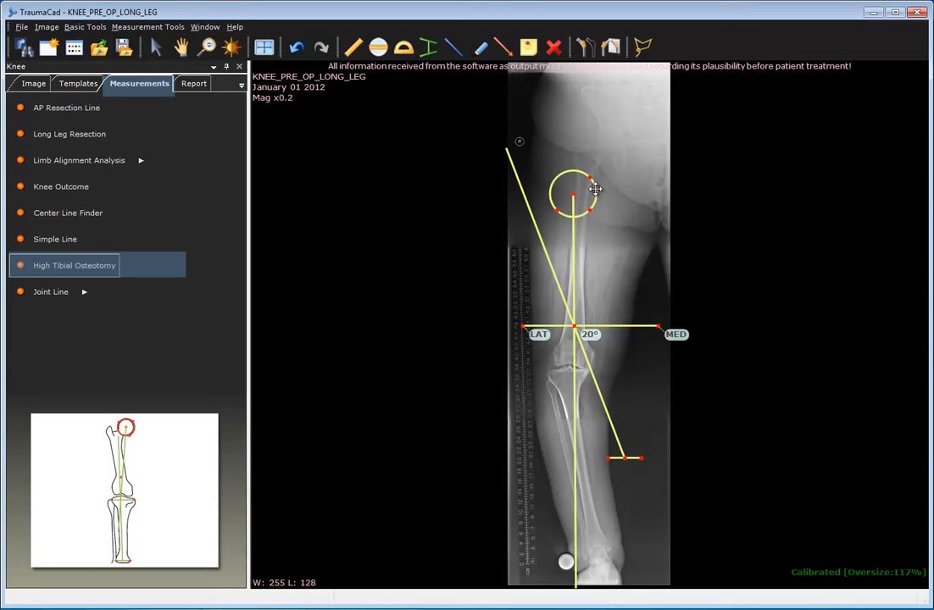
drag(573, 188, 604, 149)
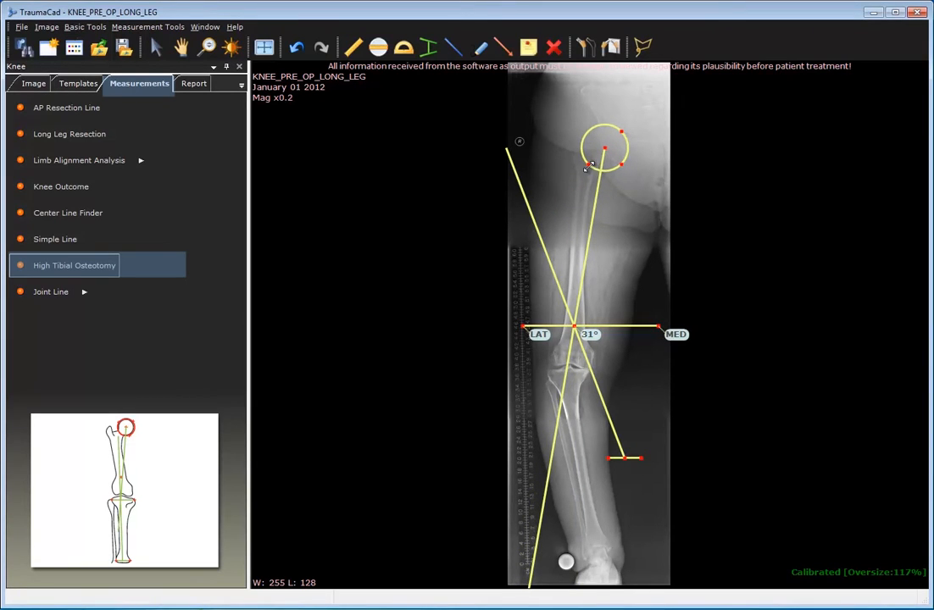
drag(603, 166, 607, 142)
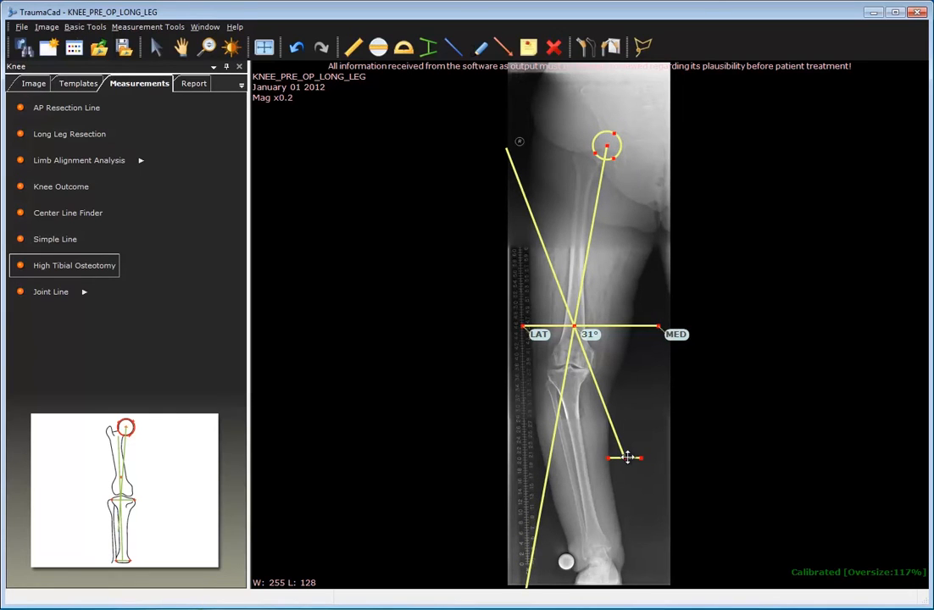
Step: Anchor the lower point at the ankle joint and tilt the knee line so the angle reads 12°
drag(625, 458, 607, 551)
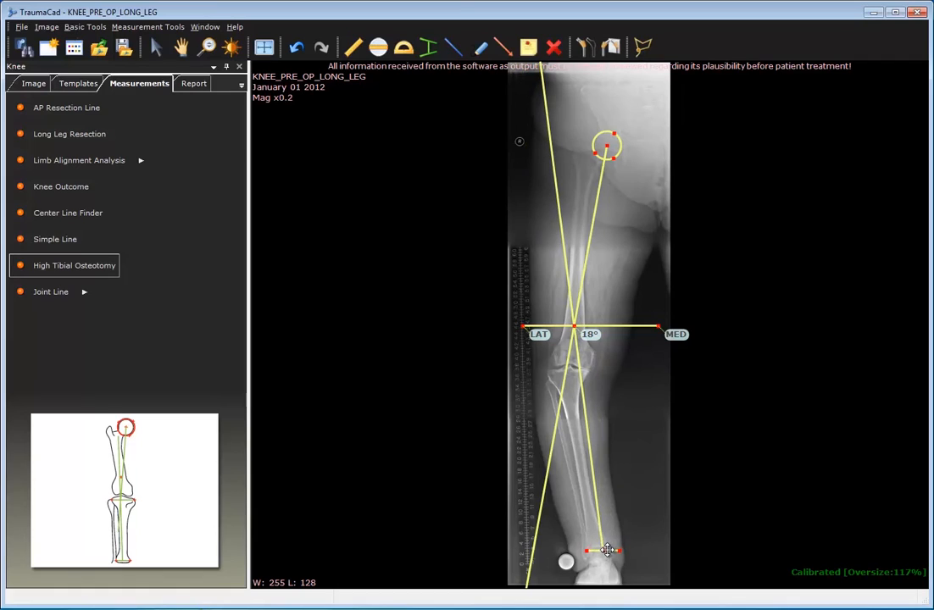
drag(607, 551, 609, 551)
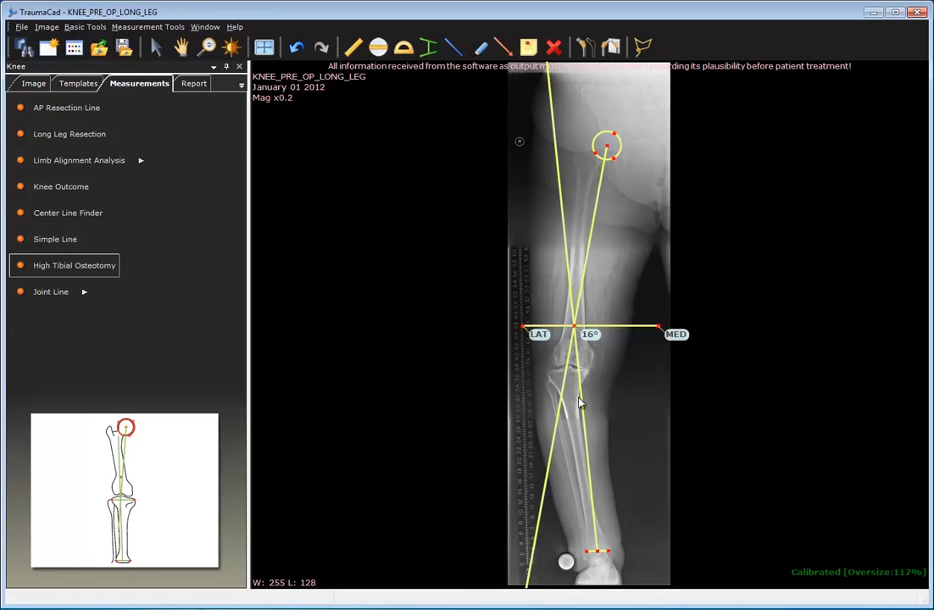
drag(577, 334, 594, 369)
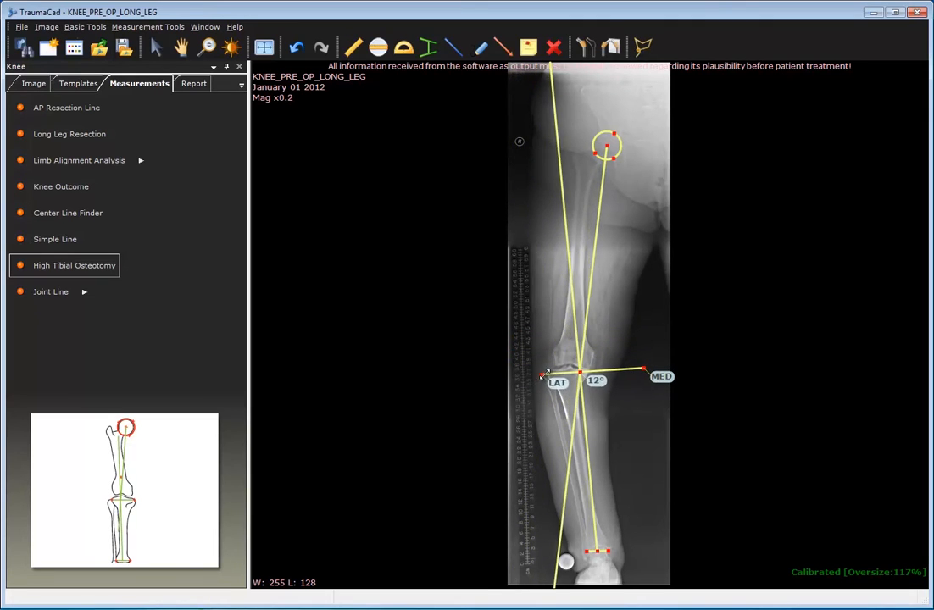
Step: Set the LAT/MED knee joint line across the tibial plateau so the opening angle reads 21°
drag(644, 370, 609, 373)
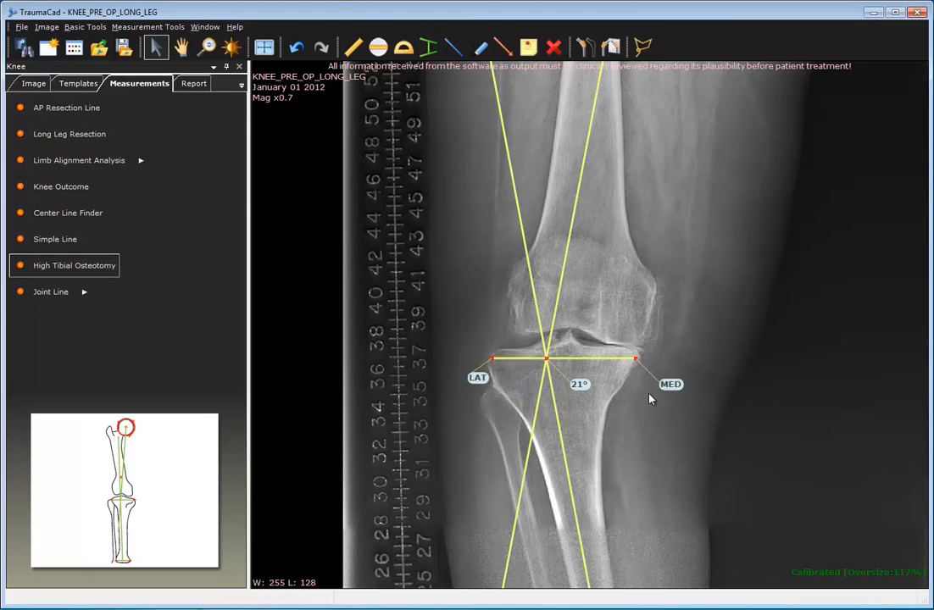
drag(635, 360, 636, 356)
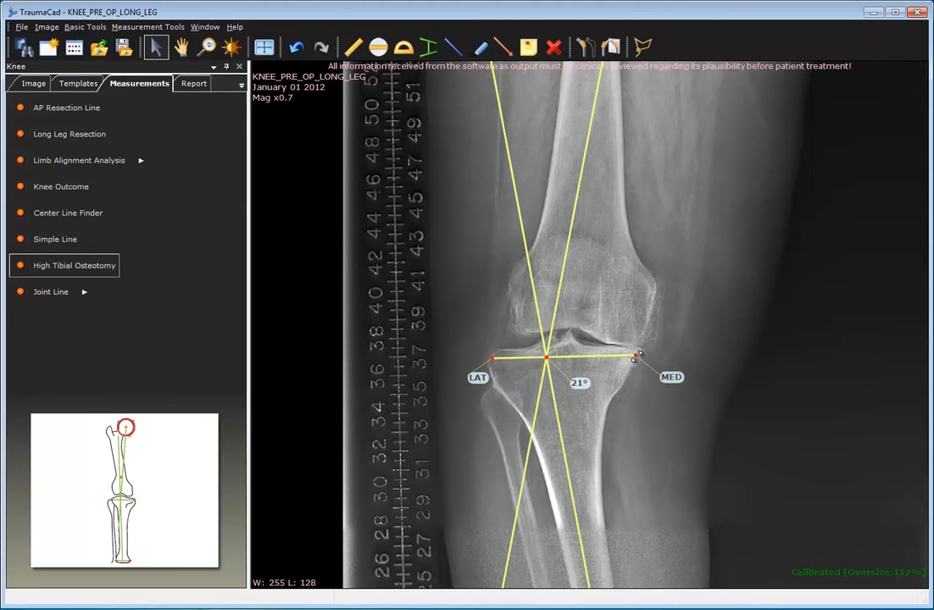